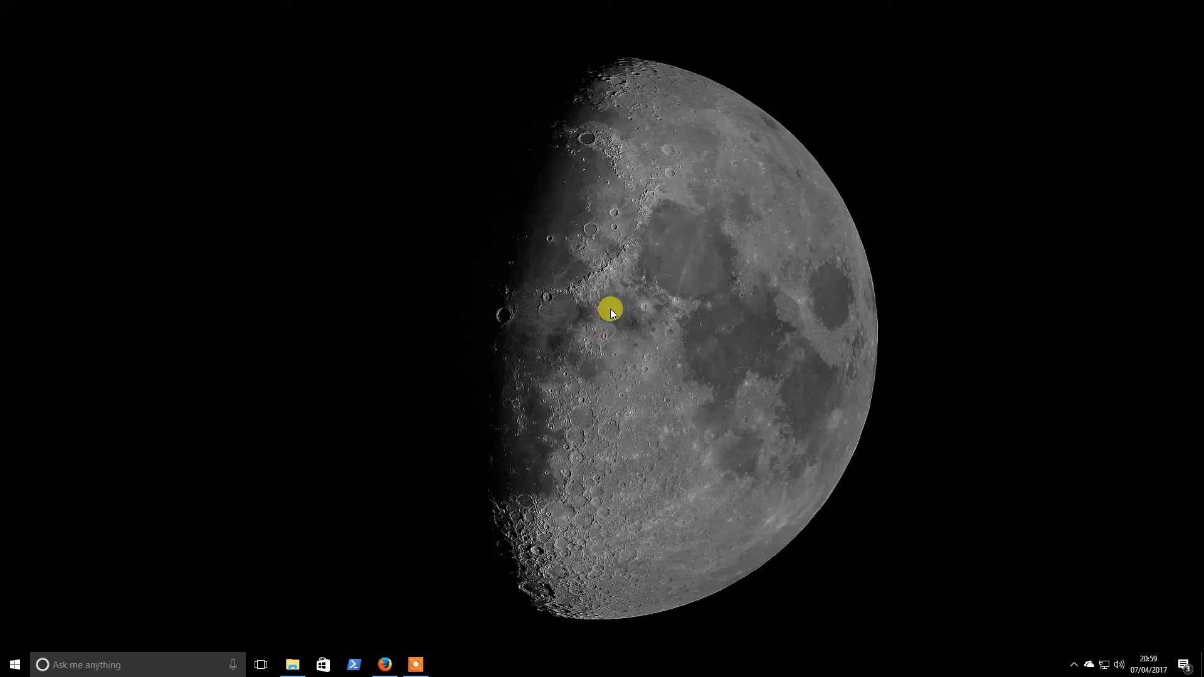
Step: Launch Firefox from the taskbar to search Google for 'ascom platform'
left_click(384, 665)
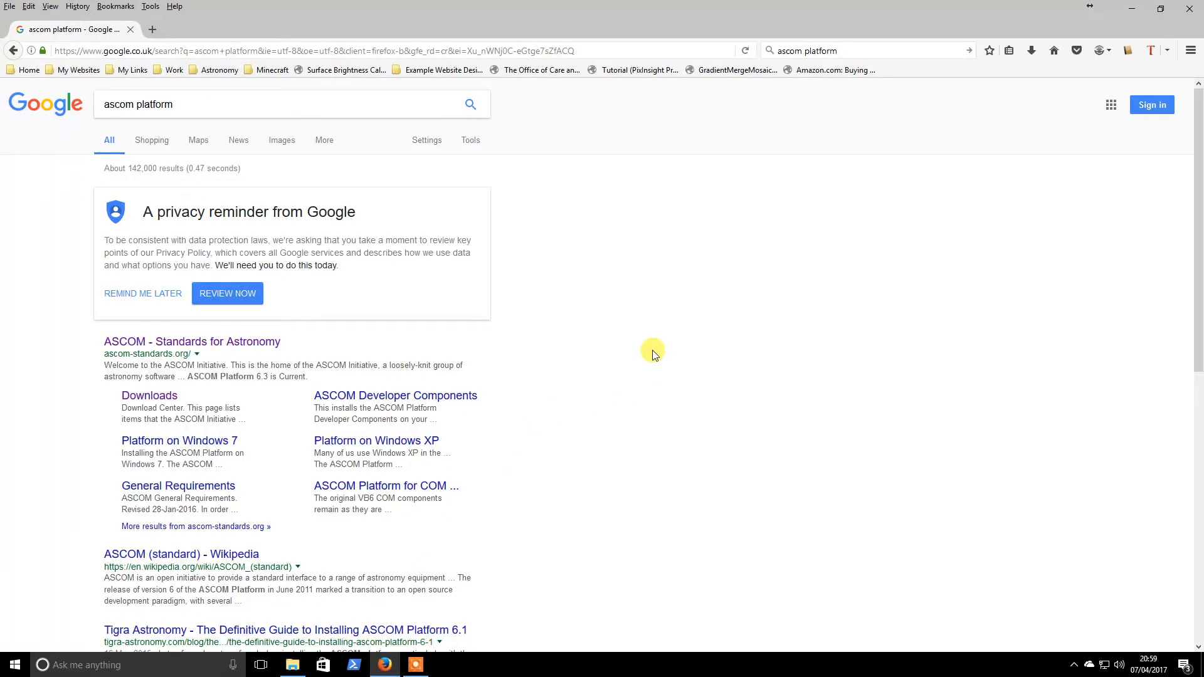
Step: Go to the ASCOM Standards for Astronomy result and on to its Download Center page
left_click(269, 104)
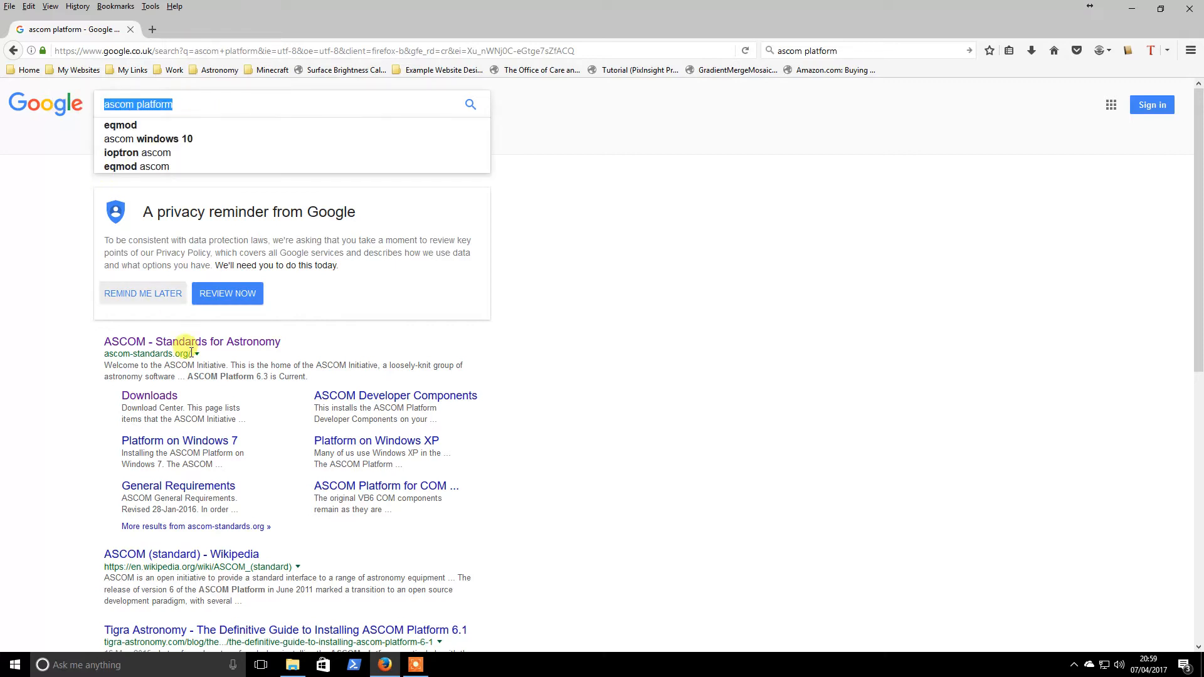
left_click(191, 341)
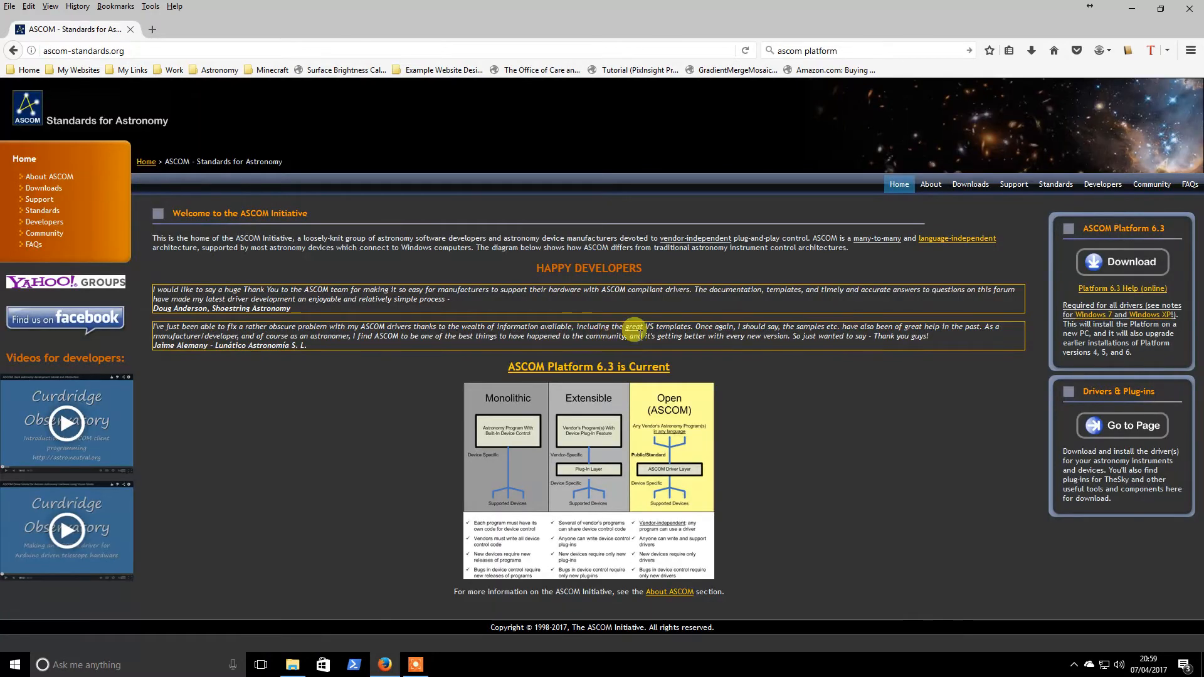
mouse_move(1161, 246)
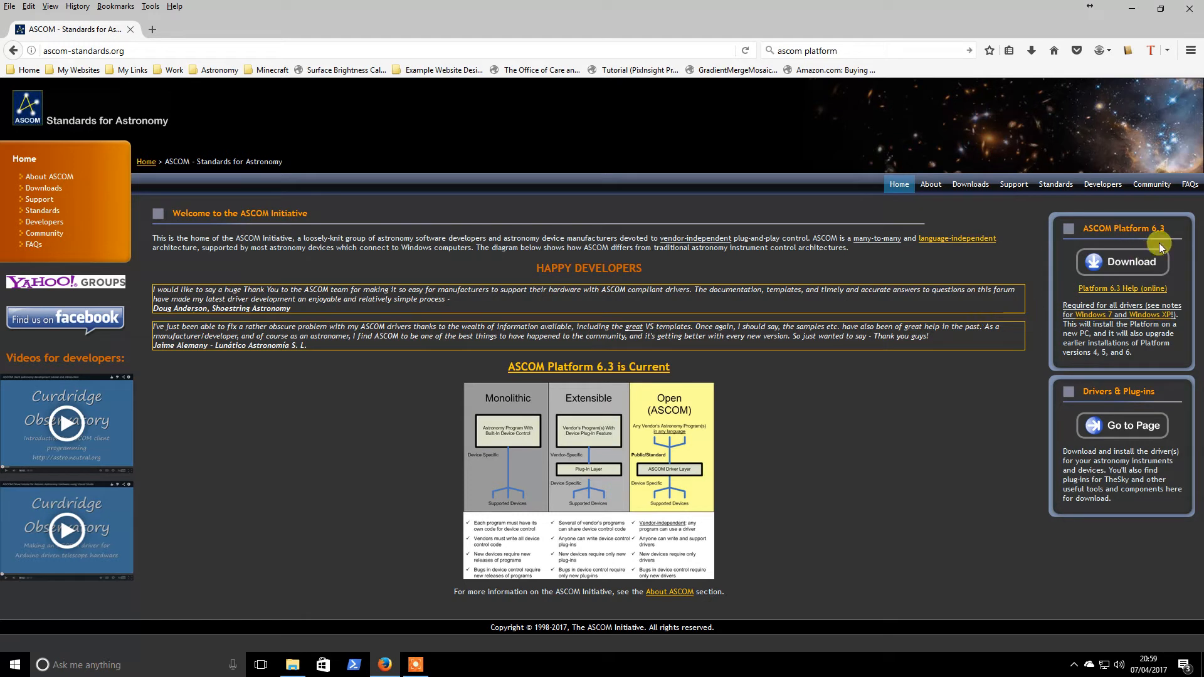
mouse_move(1150, 221)
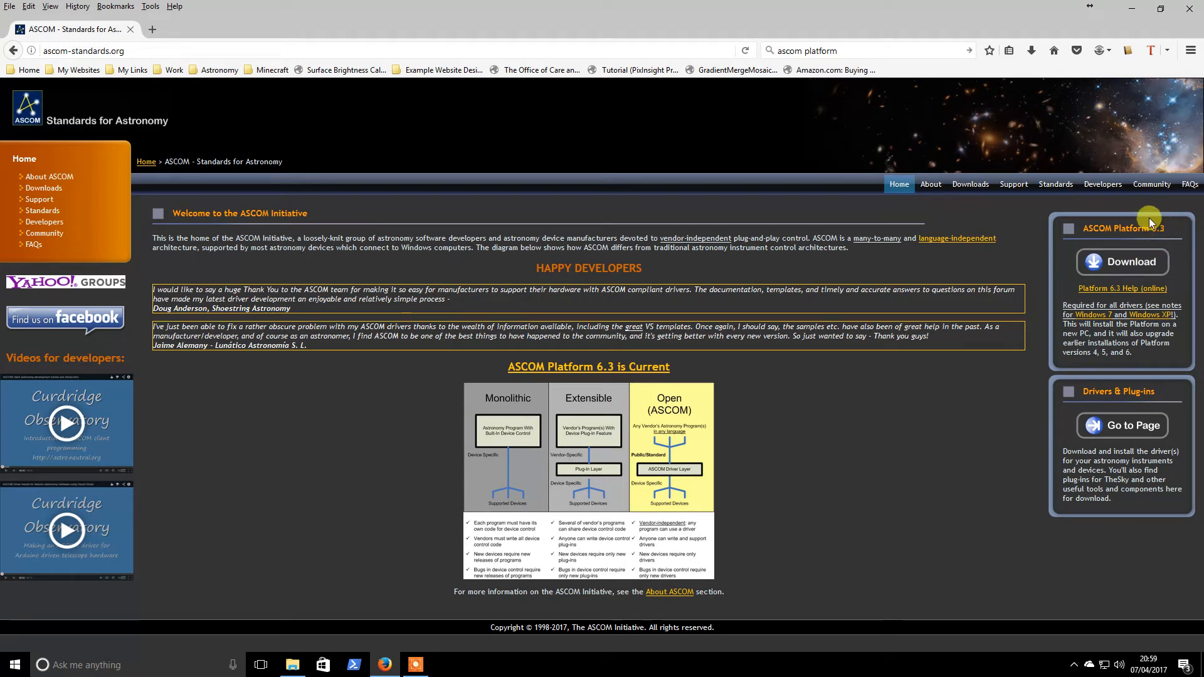
mouse_move(1118, 260)
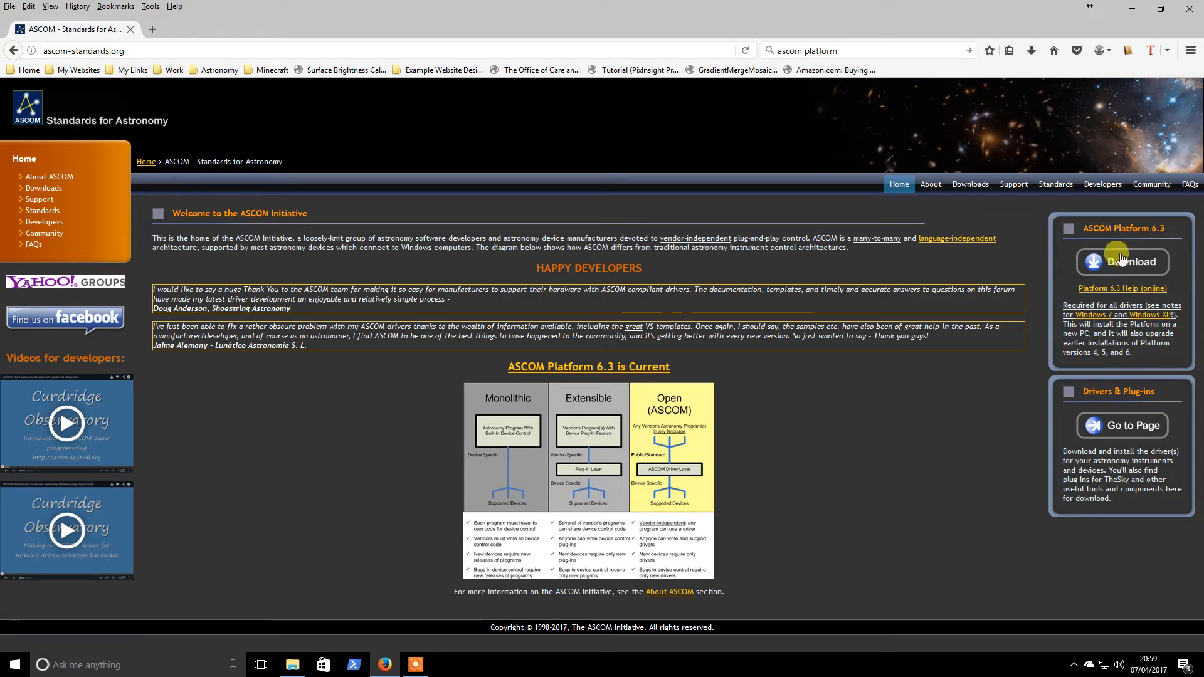
mouse_move(681, 395)
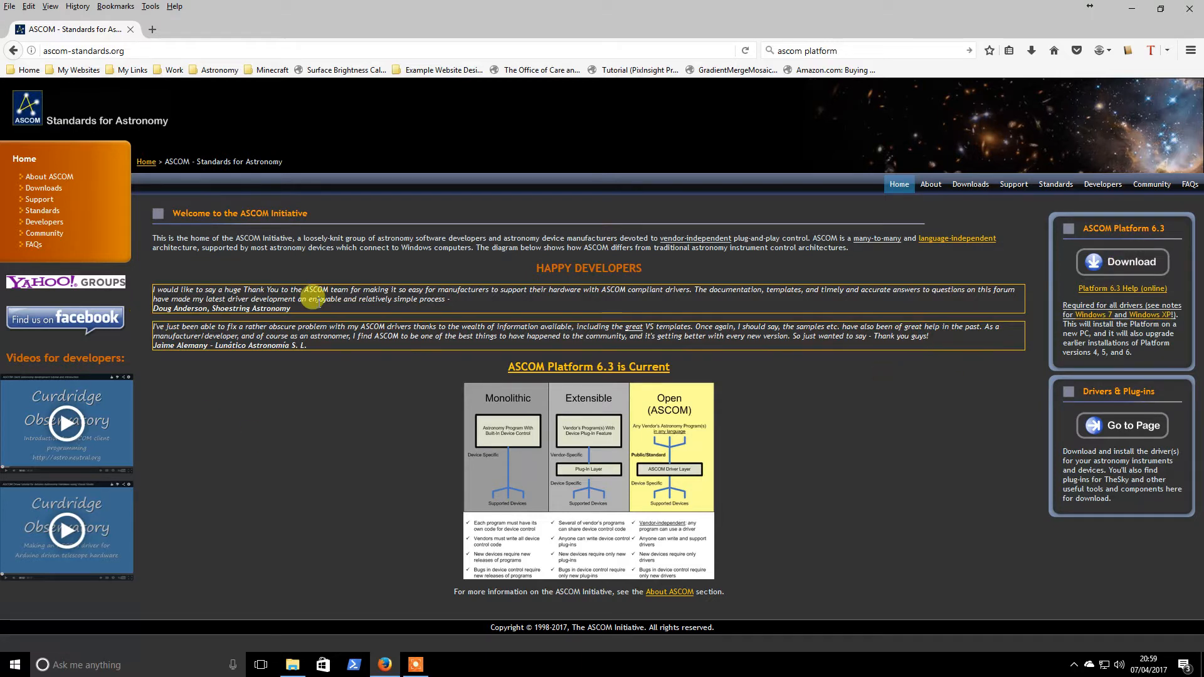
left_click(970, 183)
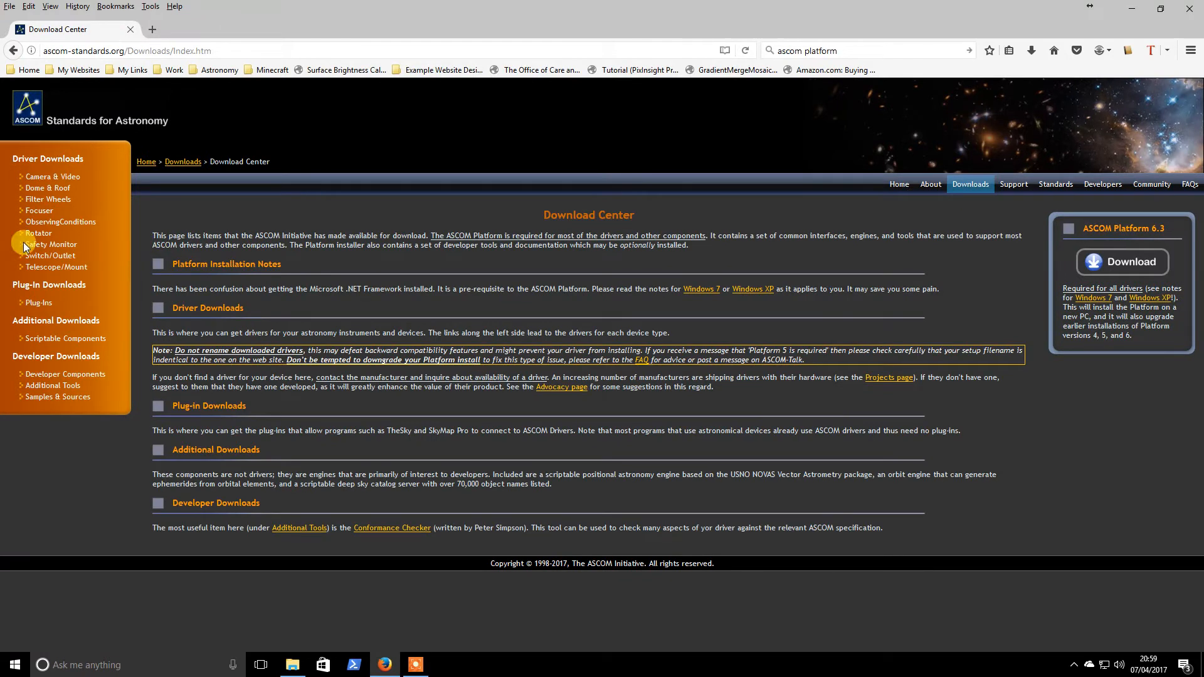
mouse_move(48, 191)
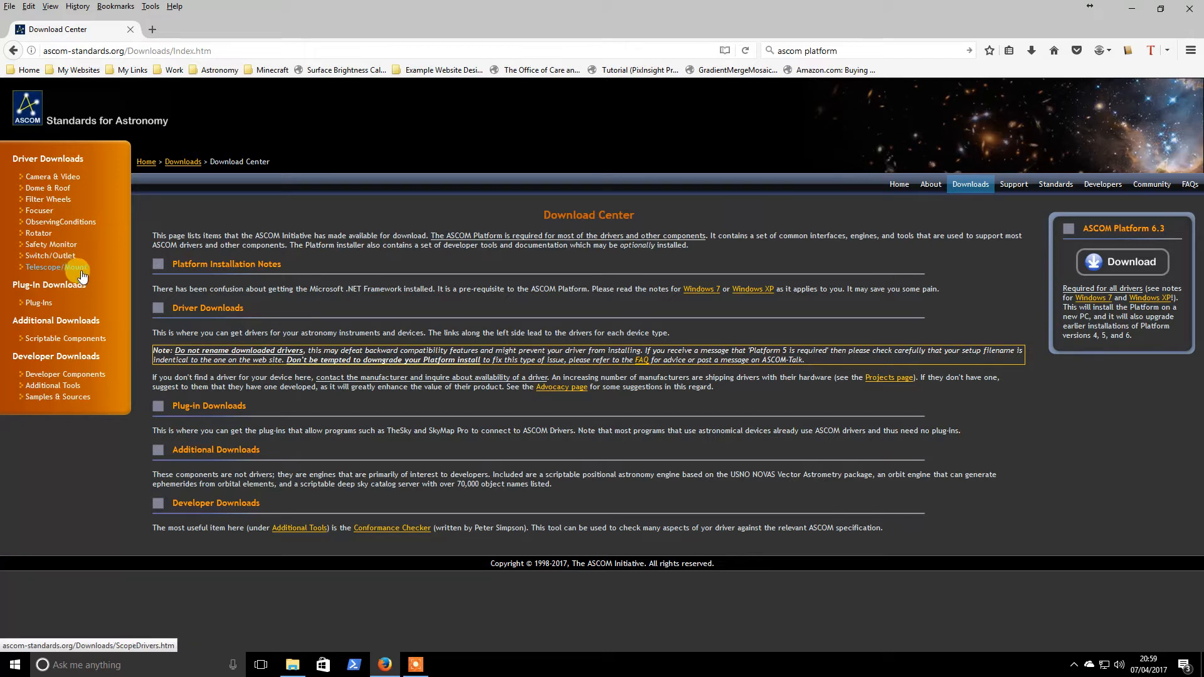
Step: Show the Telescope/Mount Drivers list and scroll down to the EQMOD Project entry
left_click(55, 268)
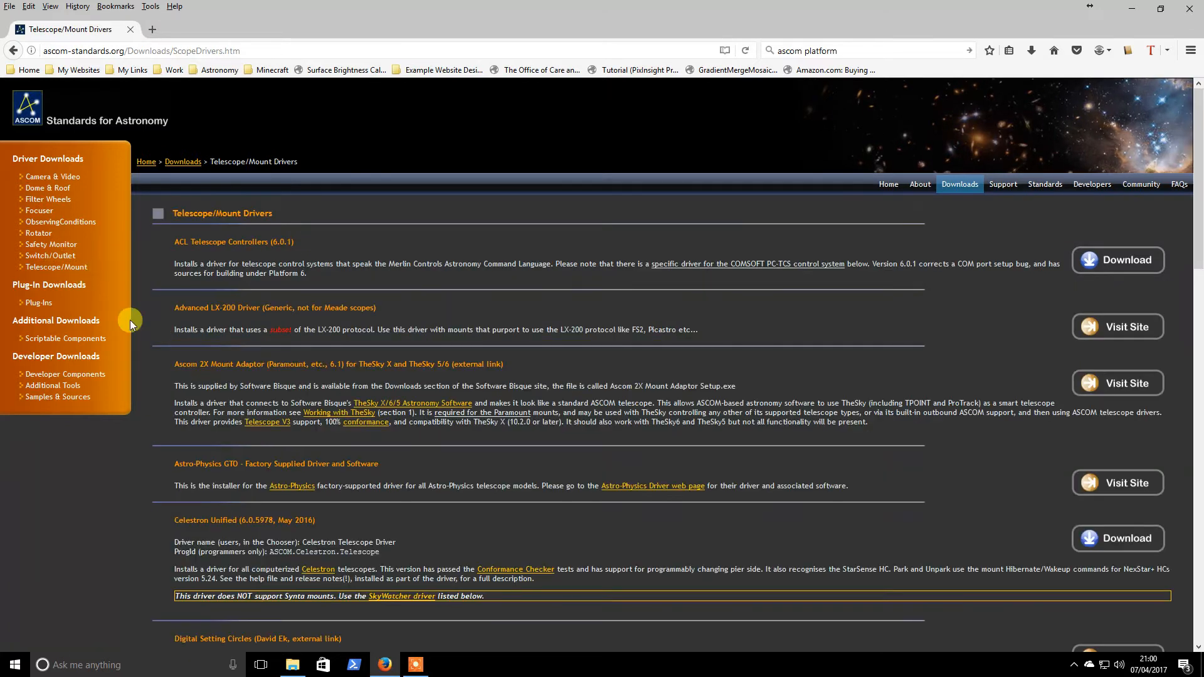
mouse_move(527, 445)
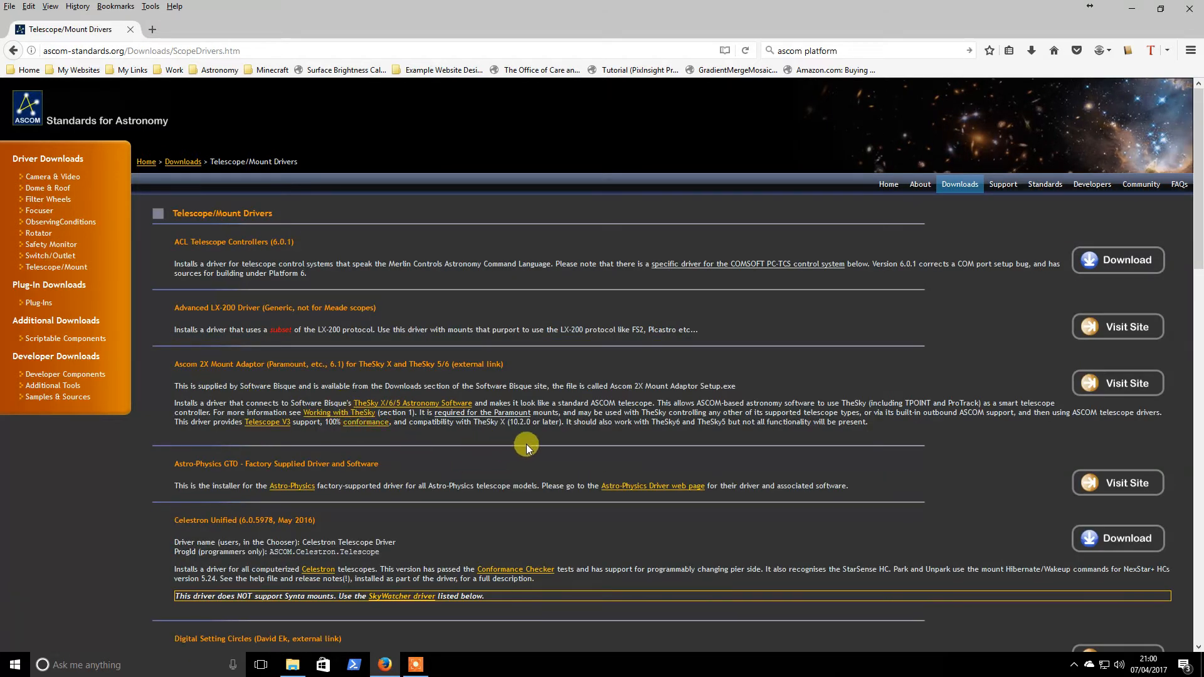
scroll("down", 3)
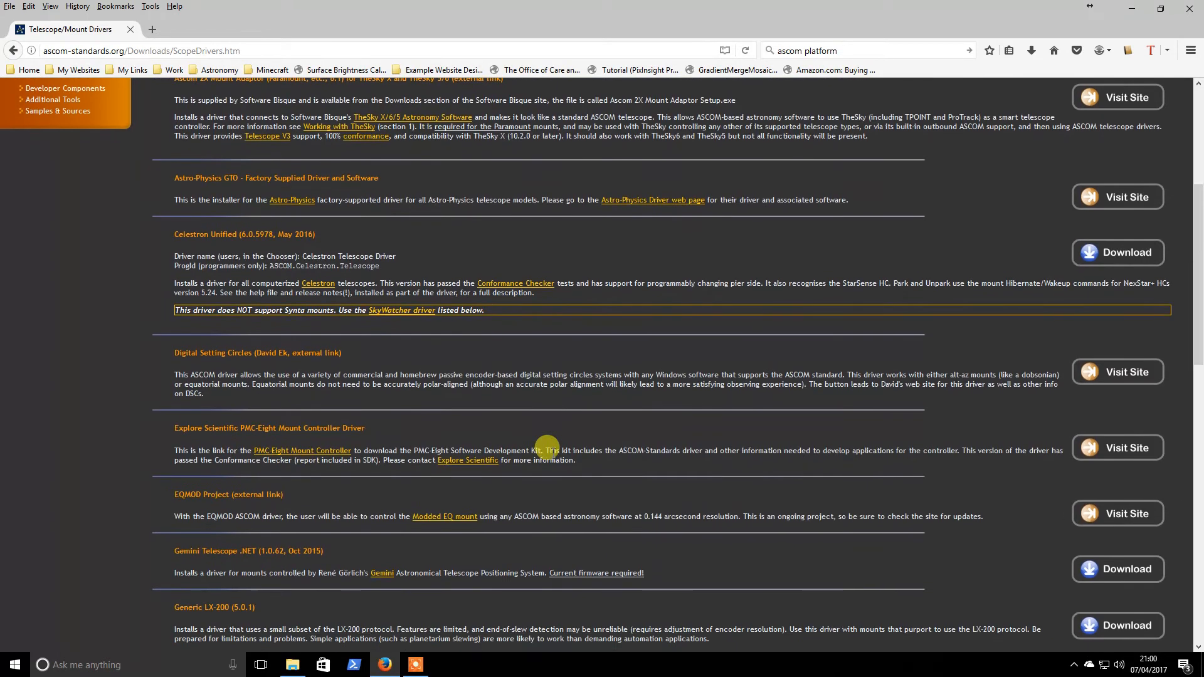
scroll("down", 3)
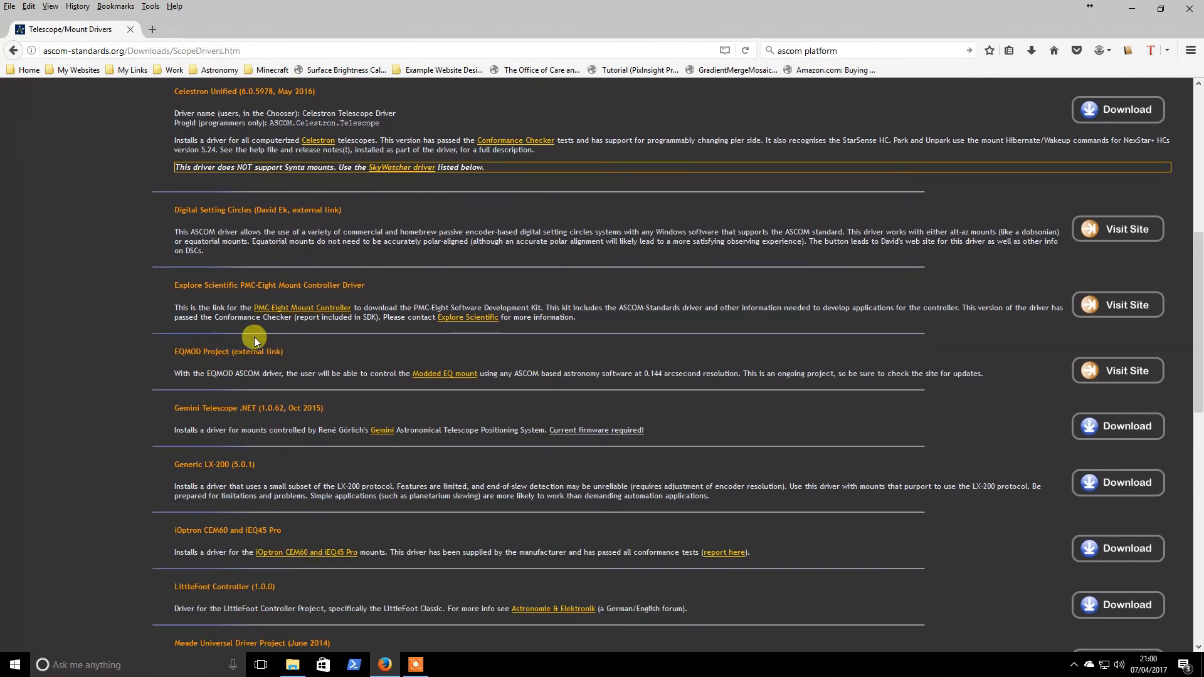
mouse_move(1057, 29)
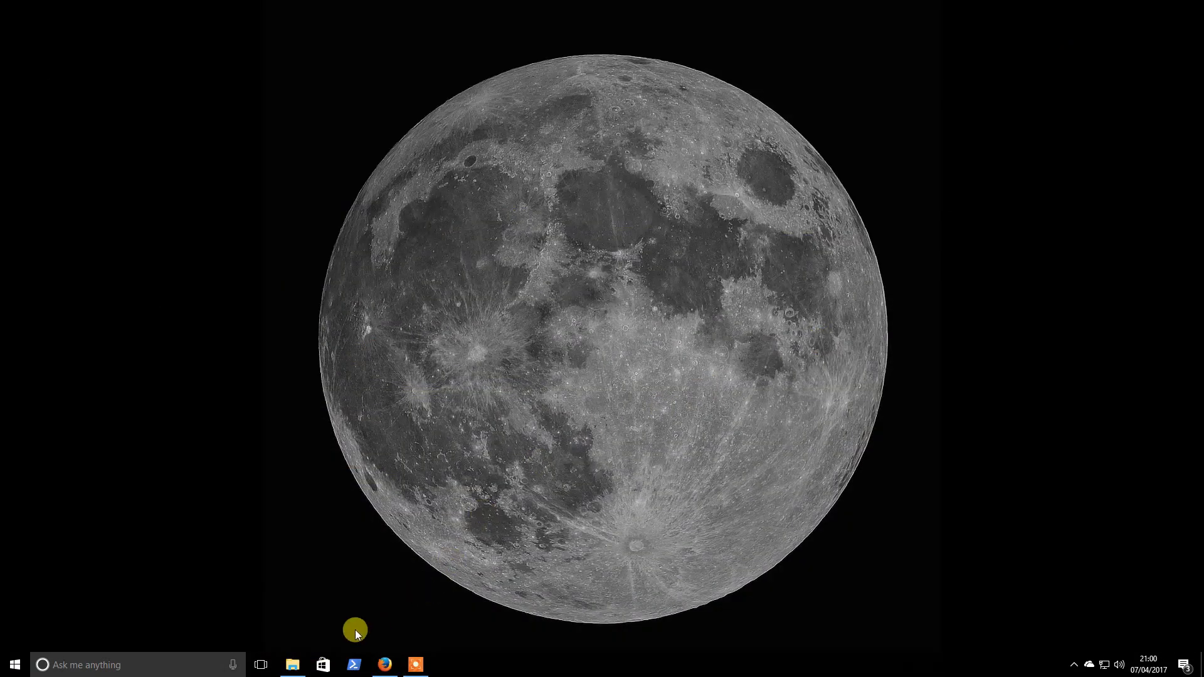
Step: Run 'Step 01 - ASCOMPlatform63.exe' from the 01 - EQASCOM folder as administrator
left_click(293, 665)
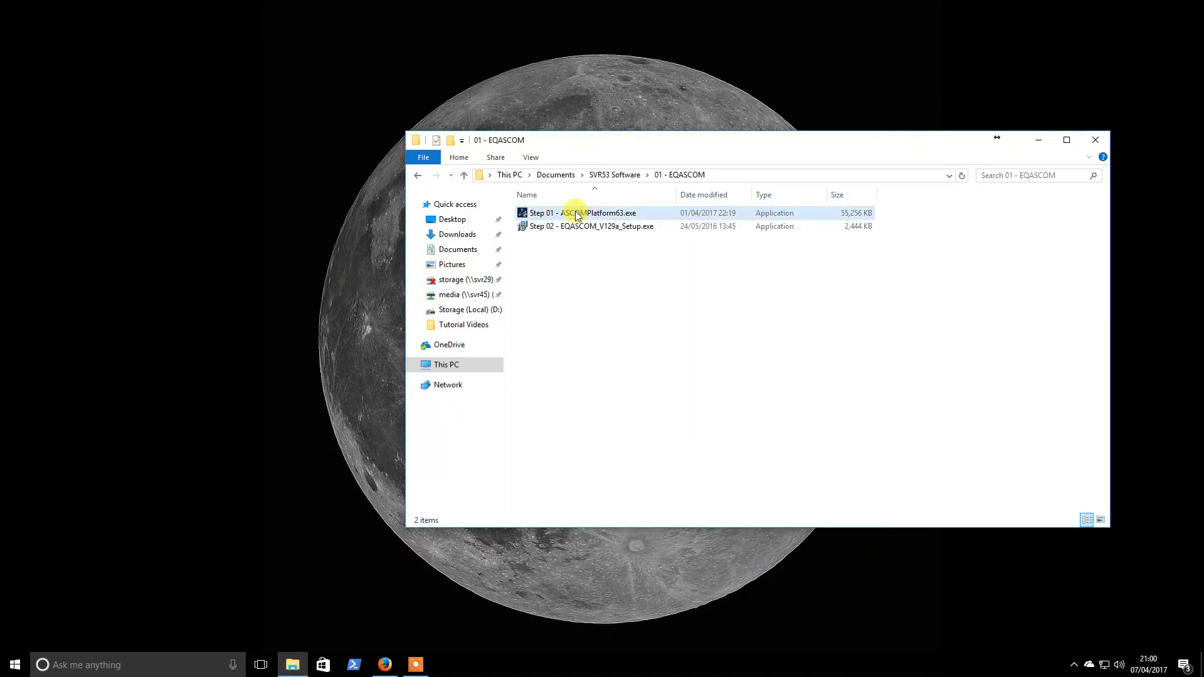
right_click(576, 213)
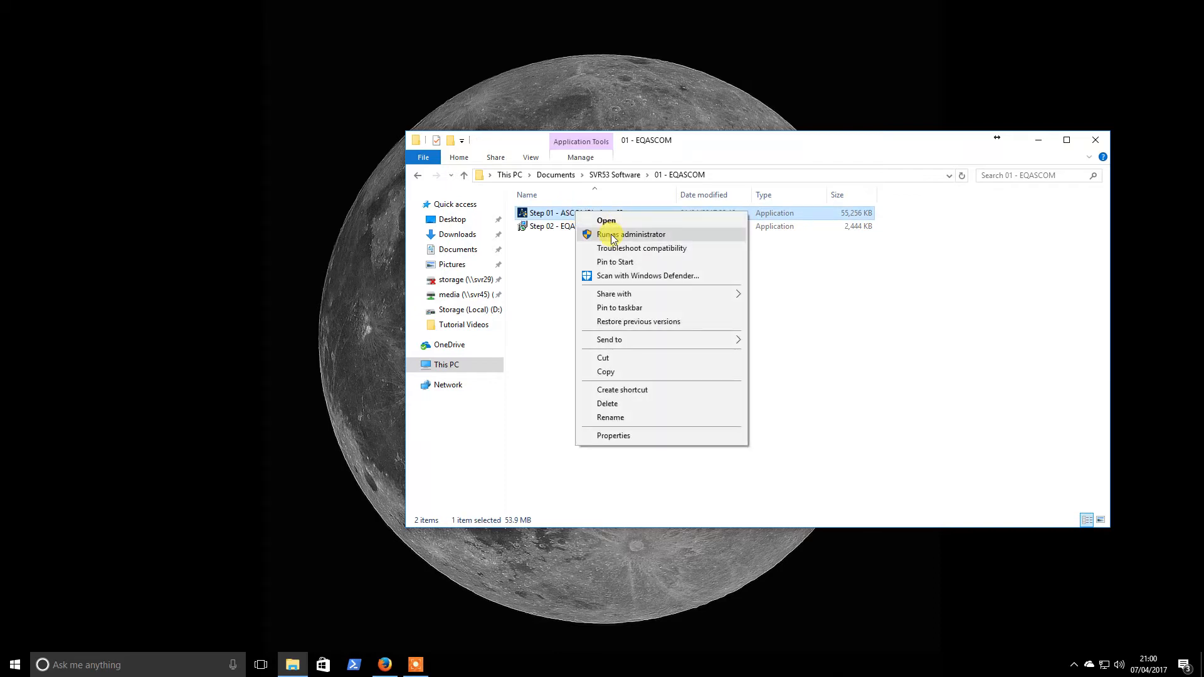
left_click(629, 234)
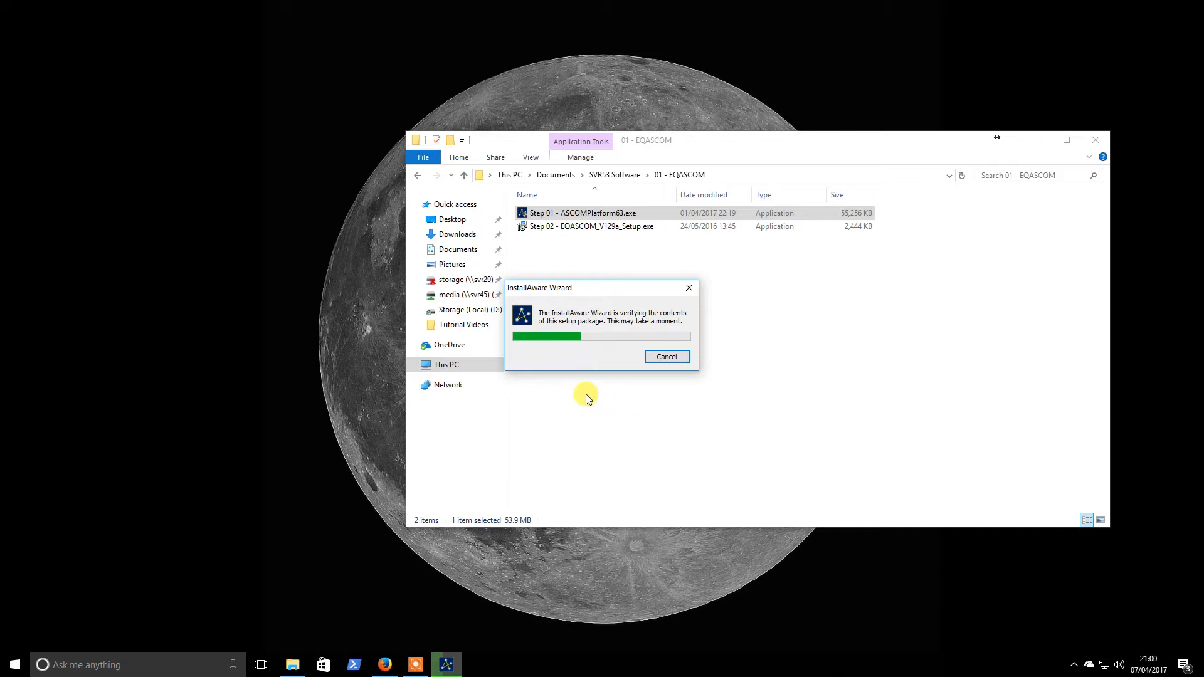
mouse_move(601, 382)
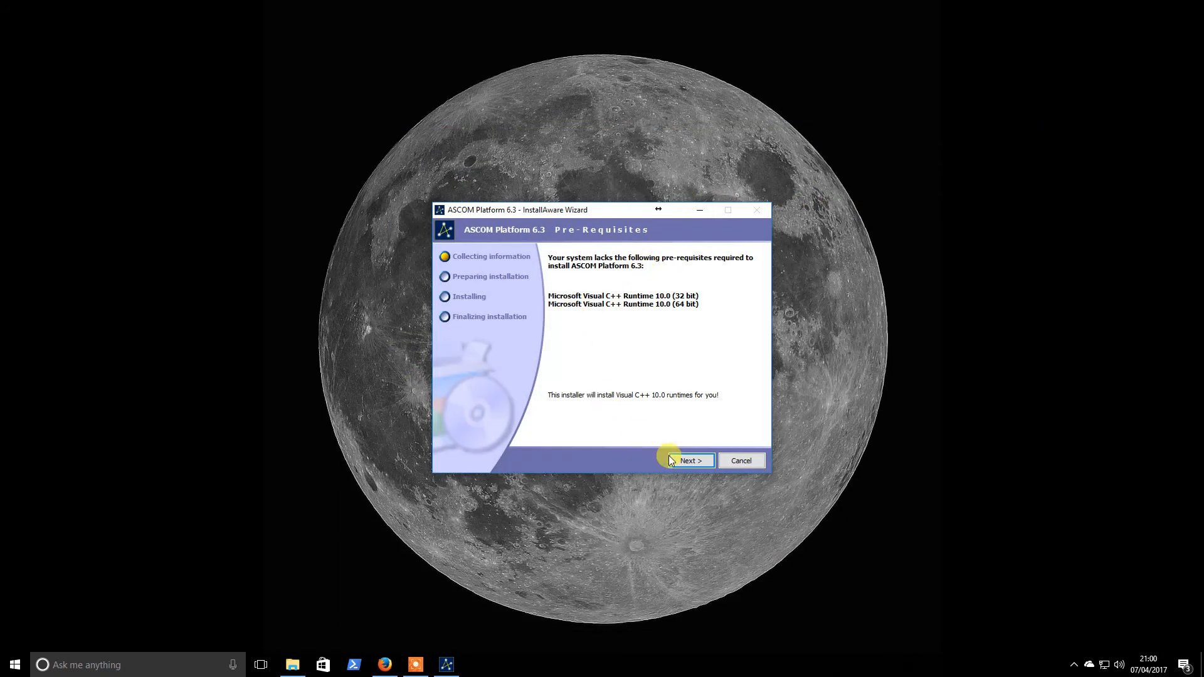
Step: Install the missing prerequisite runtimes and ASCOM Platform 6.3, then finish the wizard
left_click(686, 461)
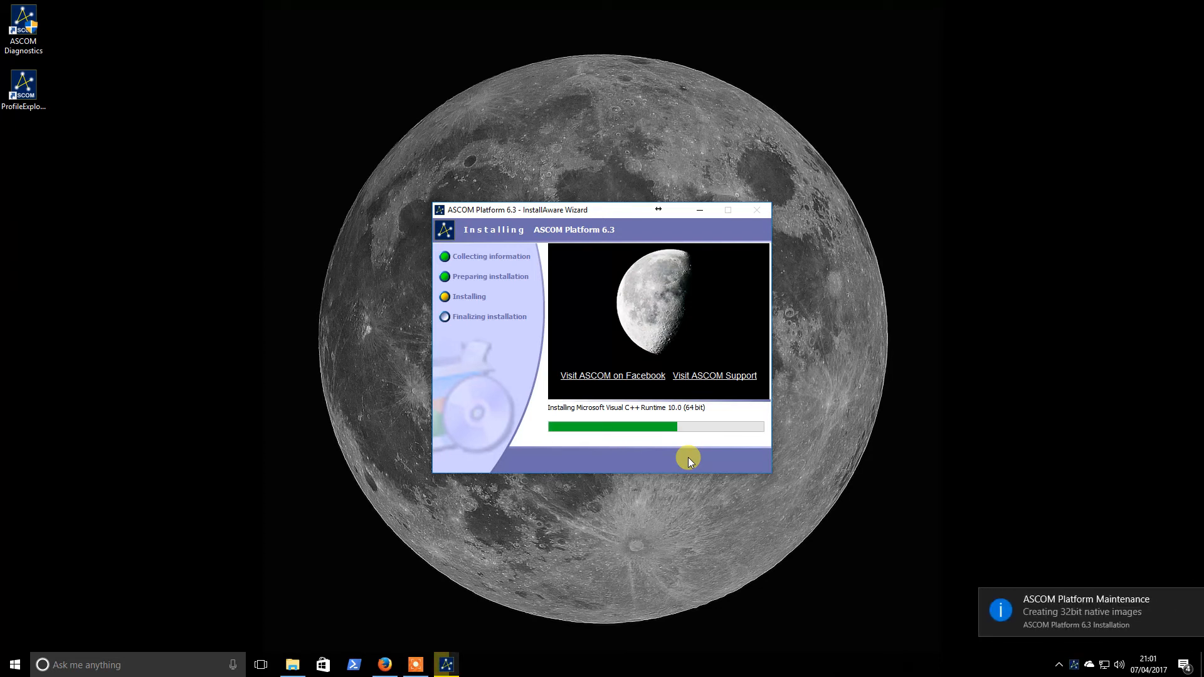
mouse_move(628, 453)
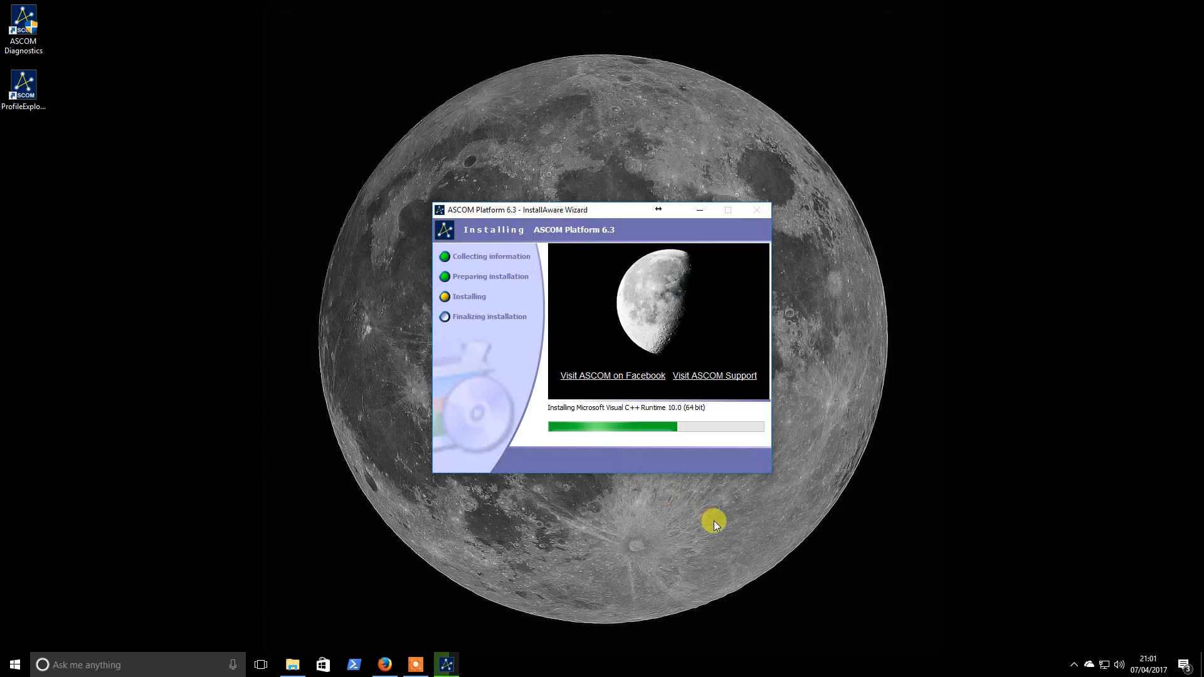
mouse_move(731, 535)
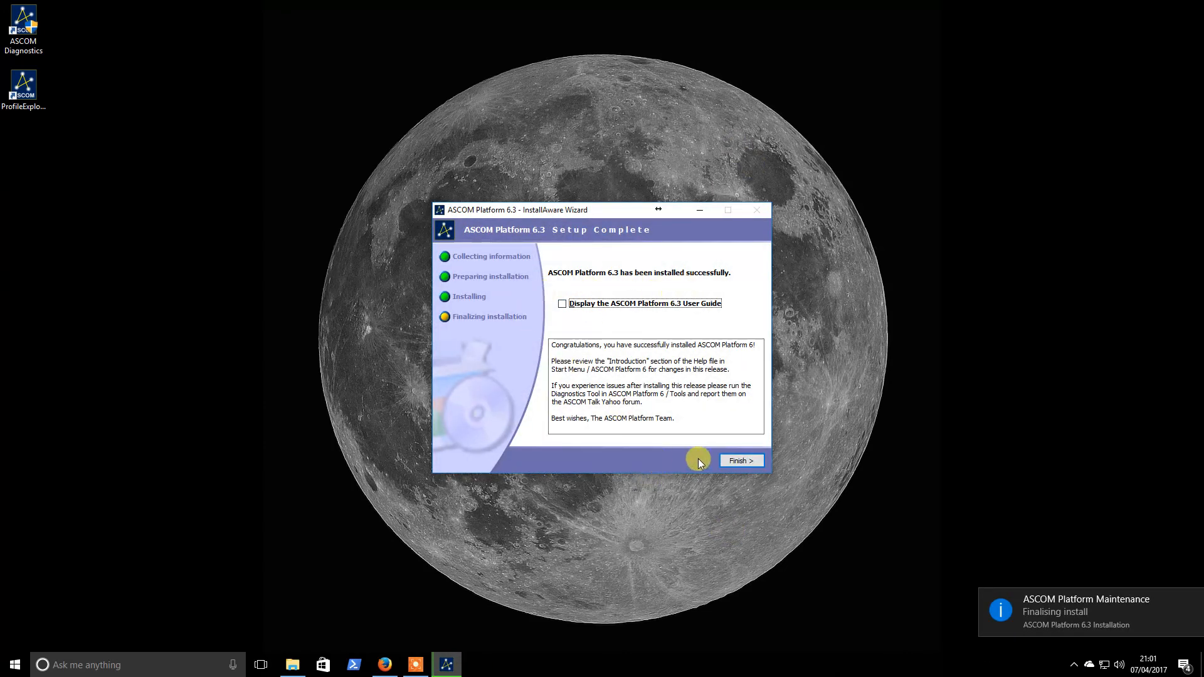
left_click(740, 460)
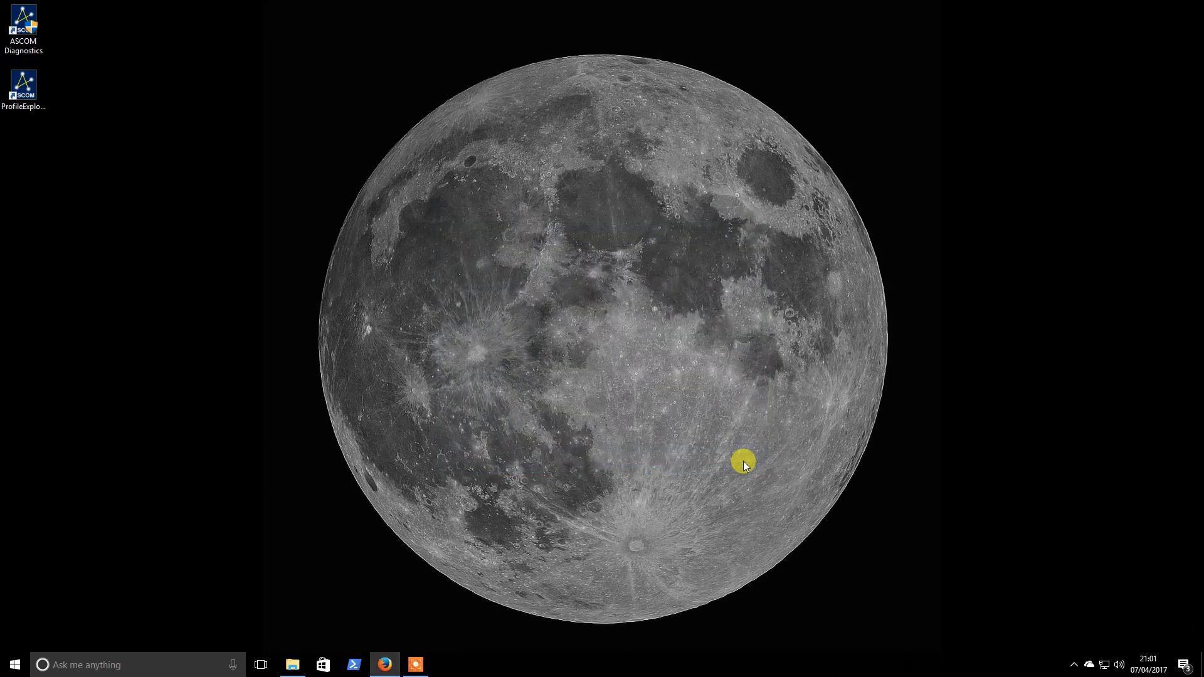
mouse_move(538, 281)
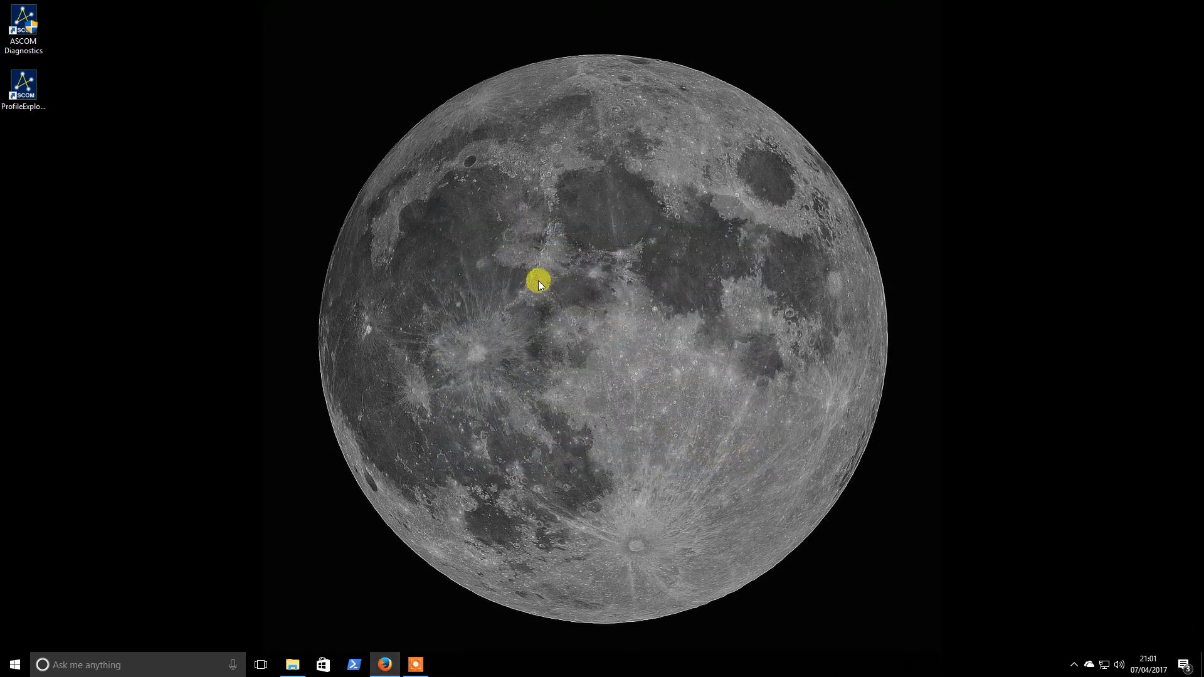
mouse_move(148, 145)
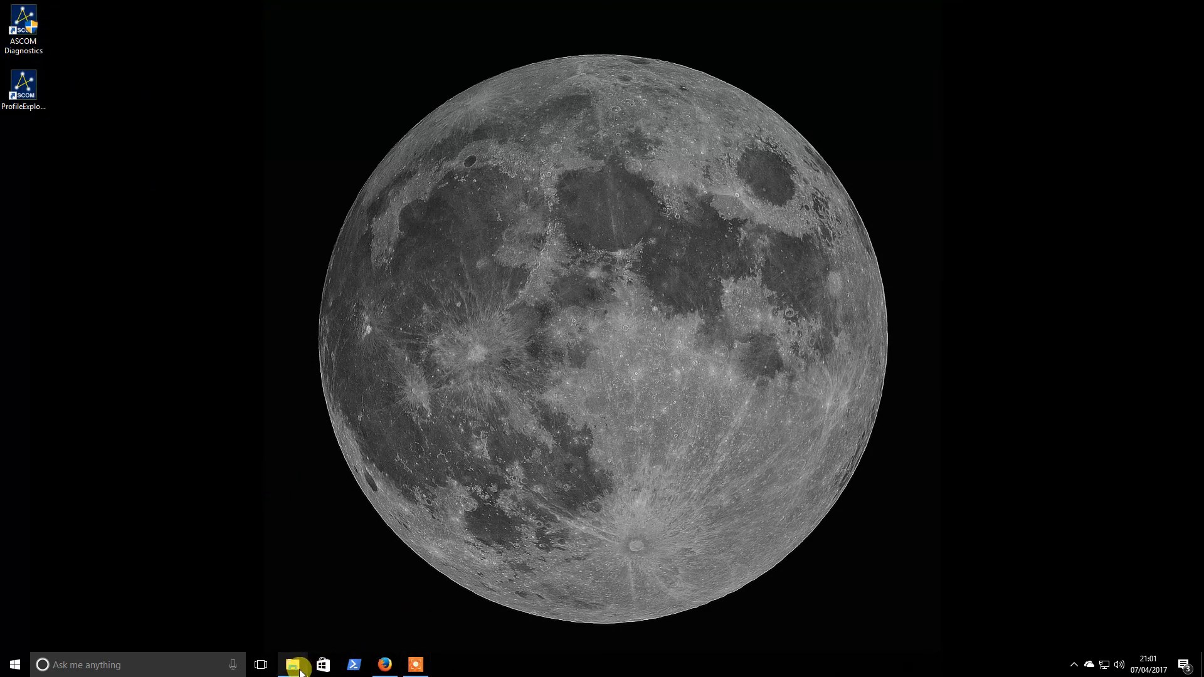
Step: Run 'Step 02 - EQASCOM_V129a_Setup.exe' as administrator and continue past the welcome page
left_click(293, 665)
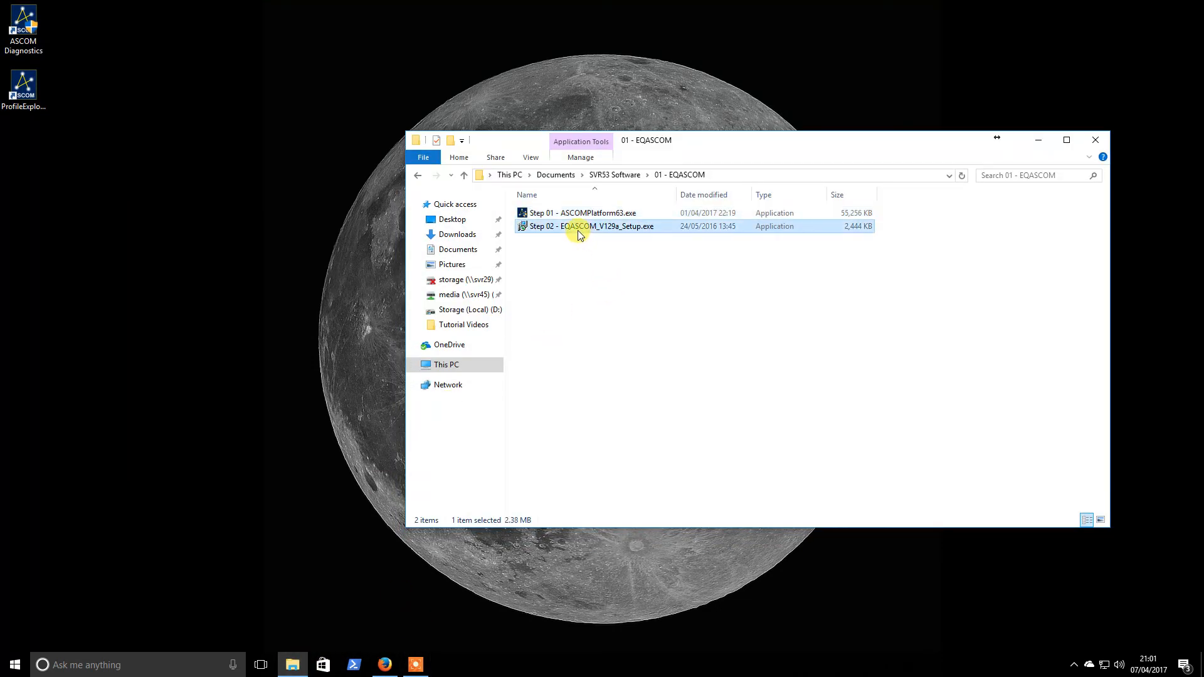
right_click(591, 225)
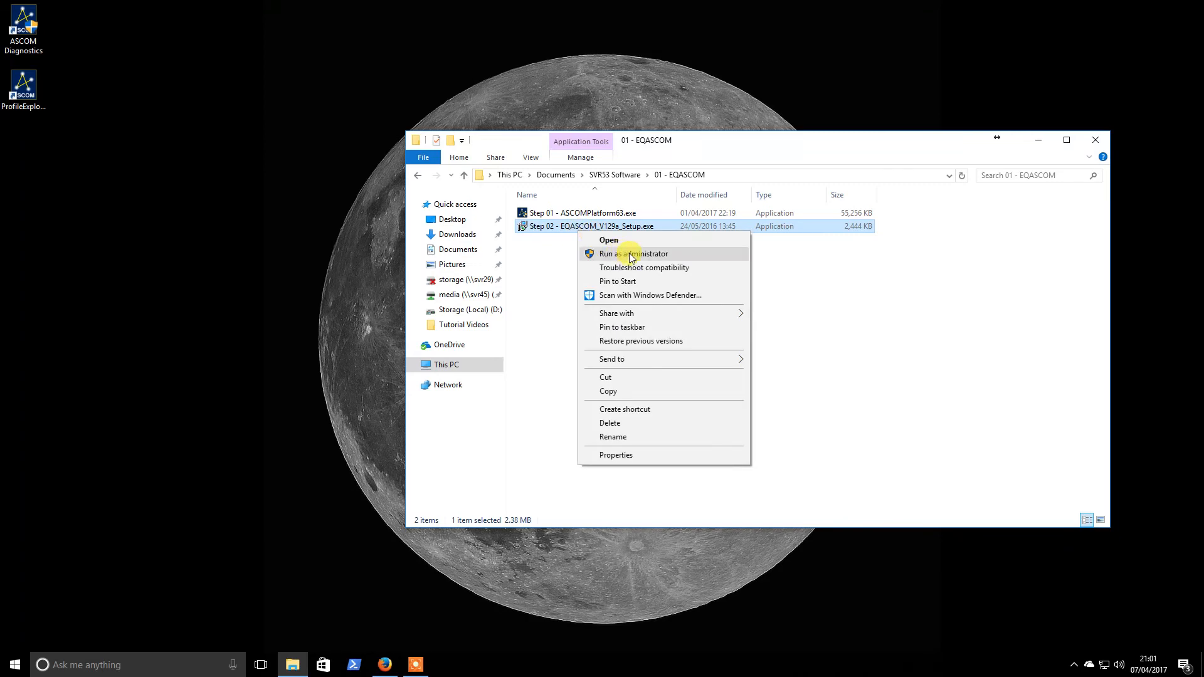
left_click(635, 254)
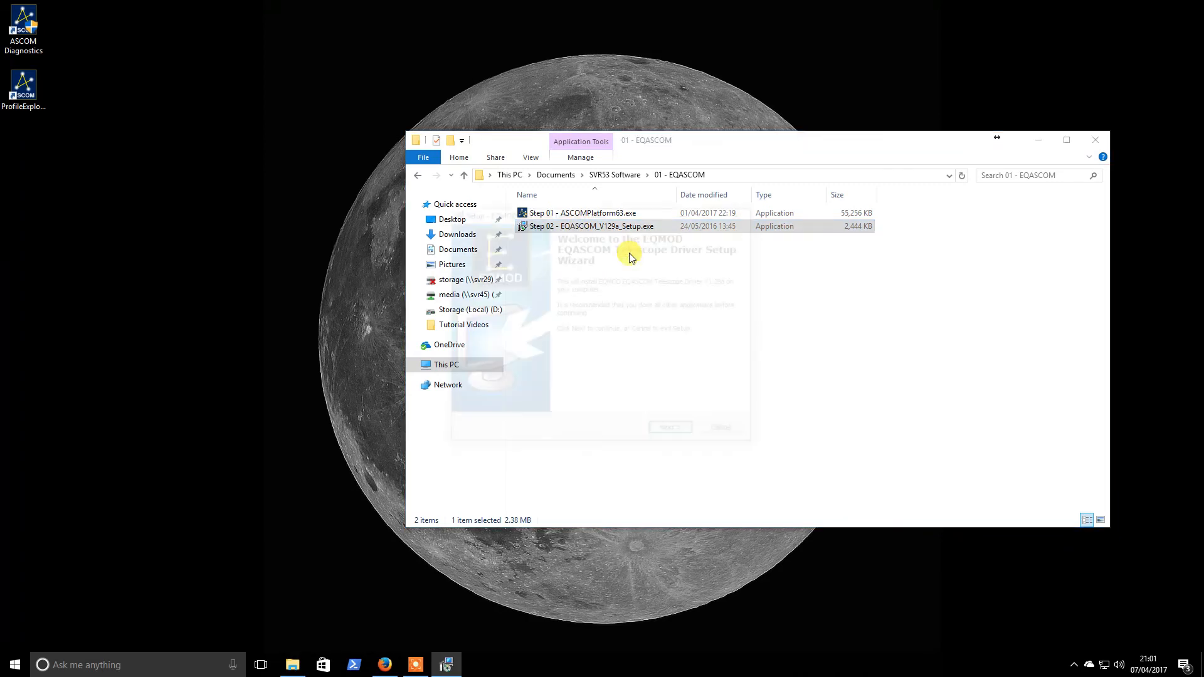
left_click(670, 427)
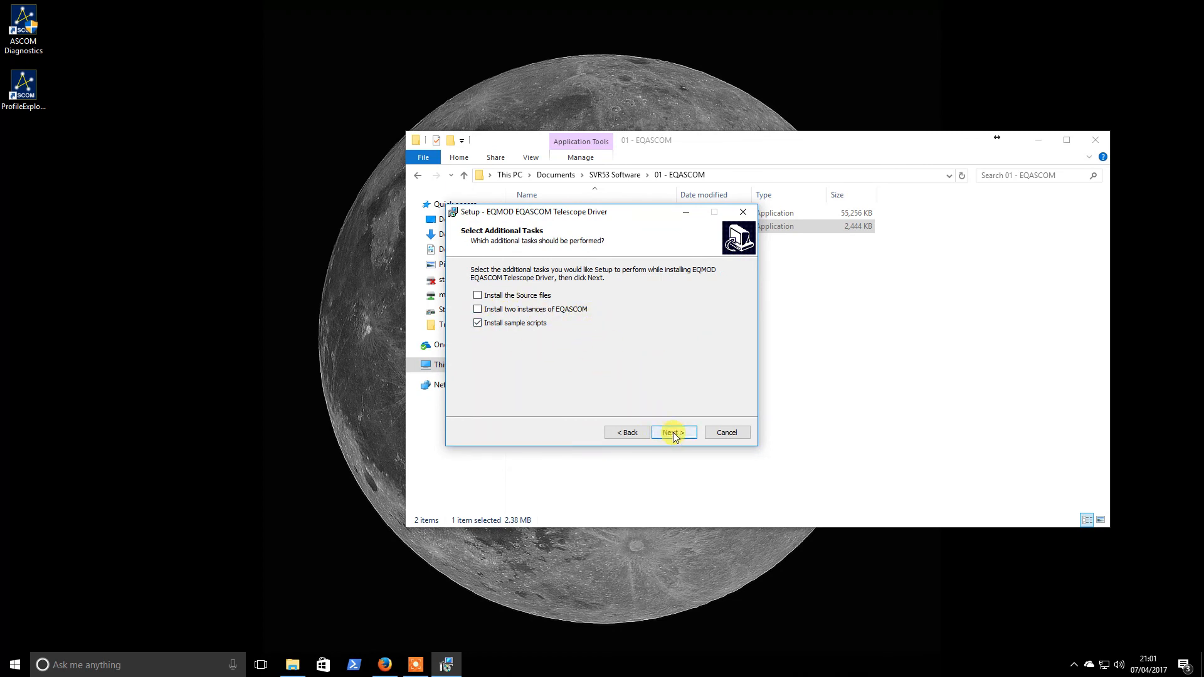
Step: Accept 'Install sample scripts' and install the EQMOD EQASCOM telescope driver
left_click(673, 433)
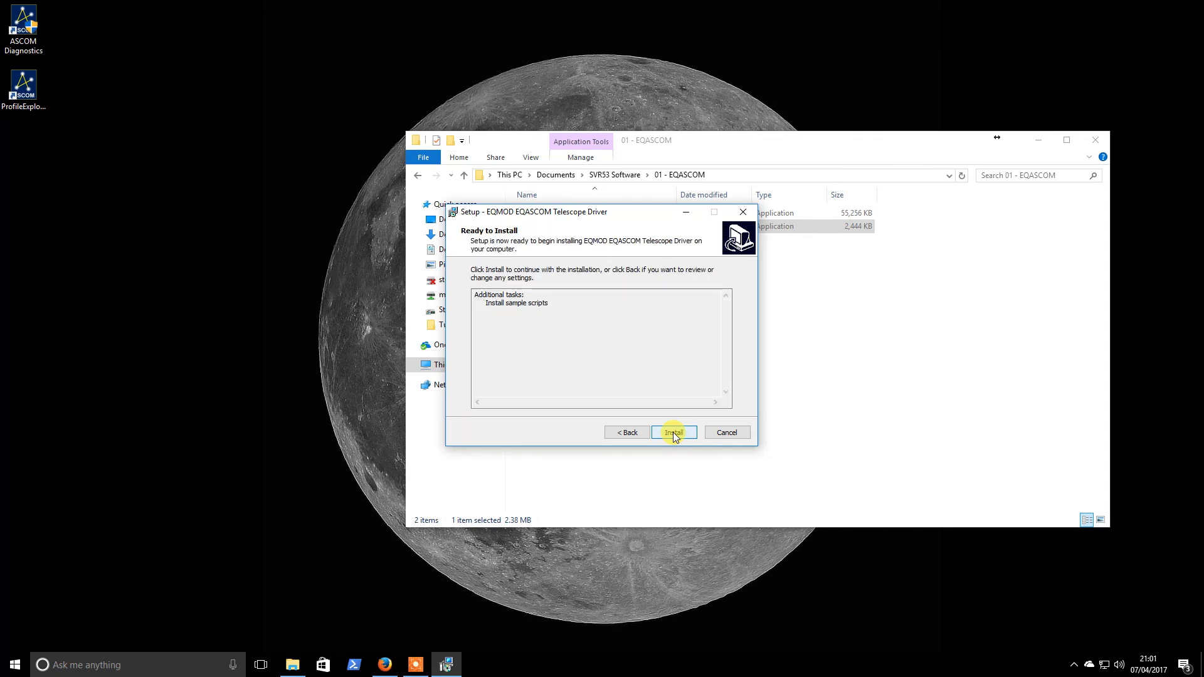
left_click(673, 433)
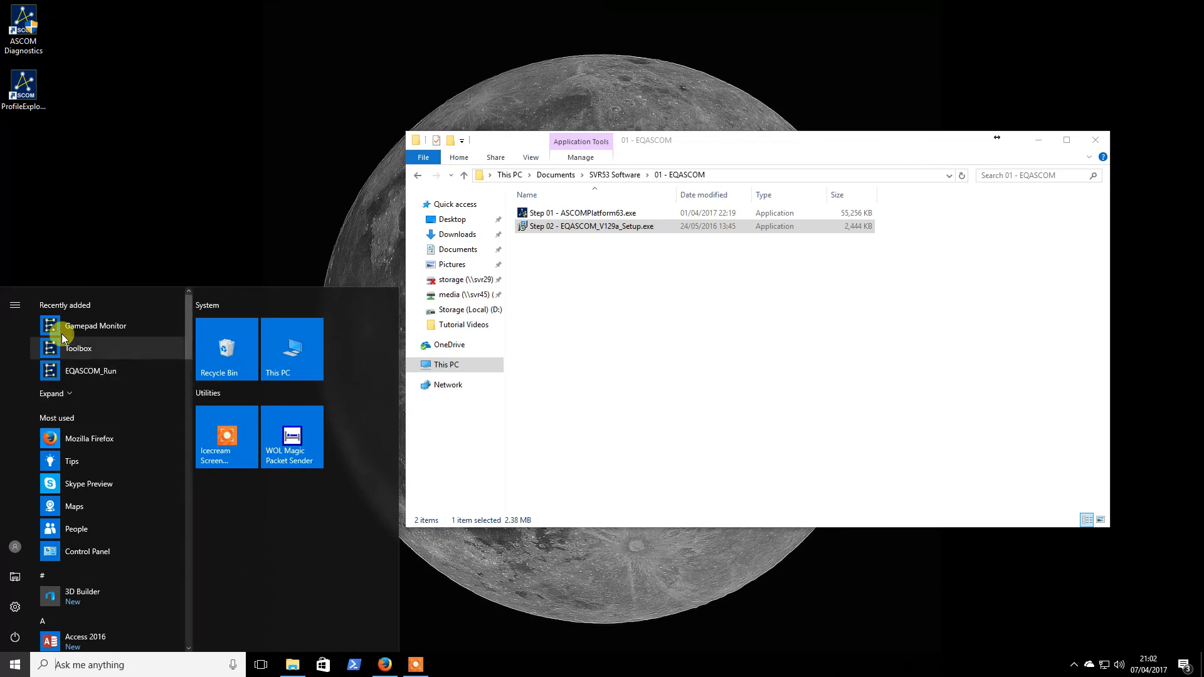
mouse_move(91, 371)
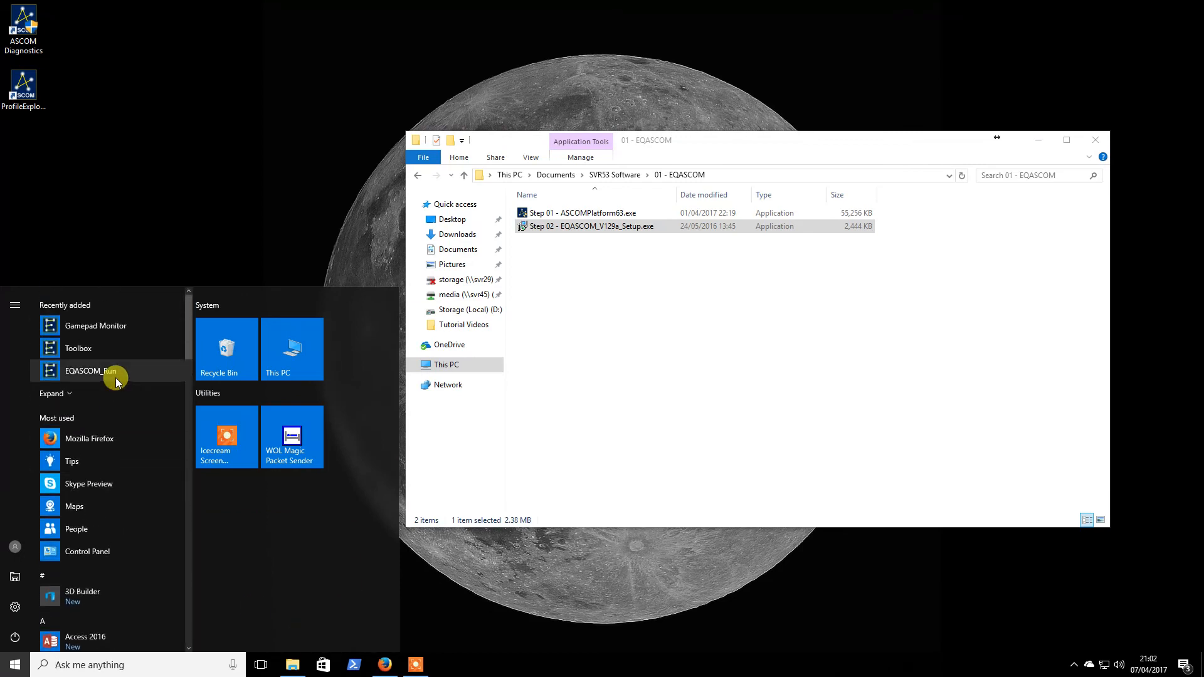